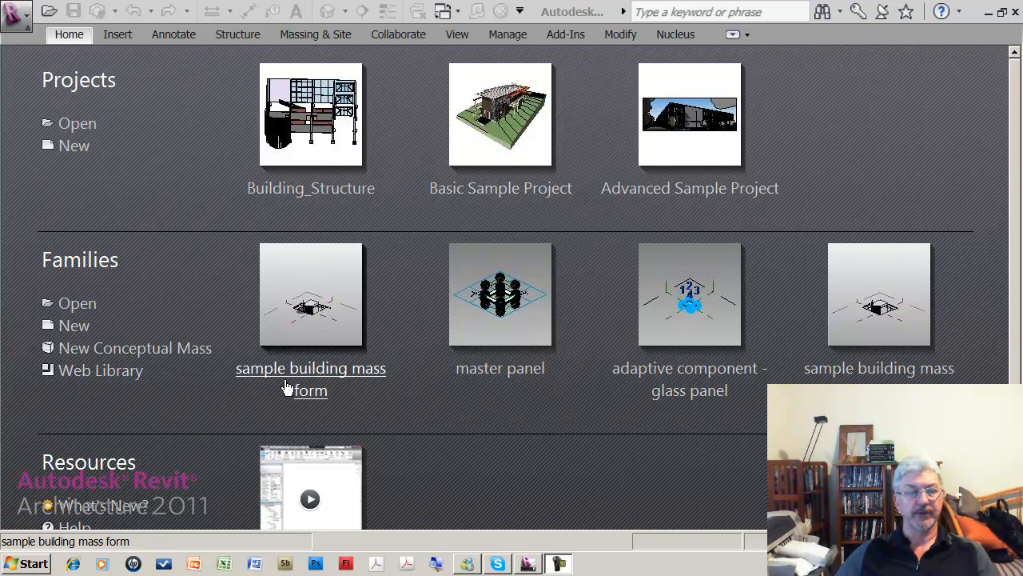
Start a new conceptual mass family based on the Mass.rft template.
left_click(134, 347)
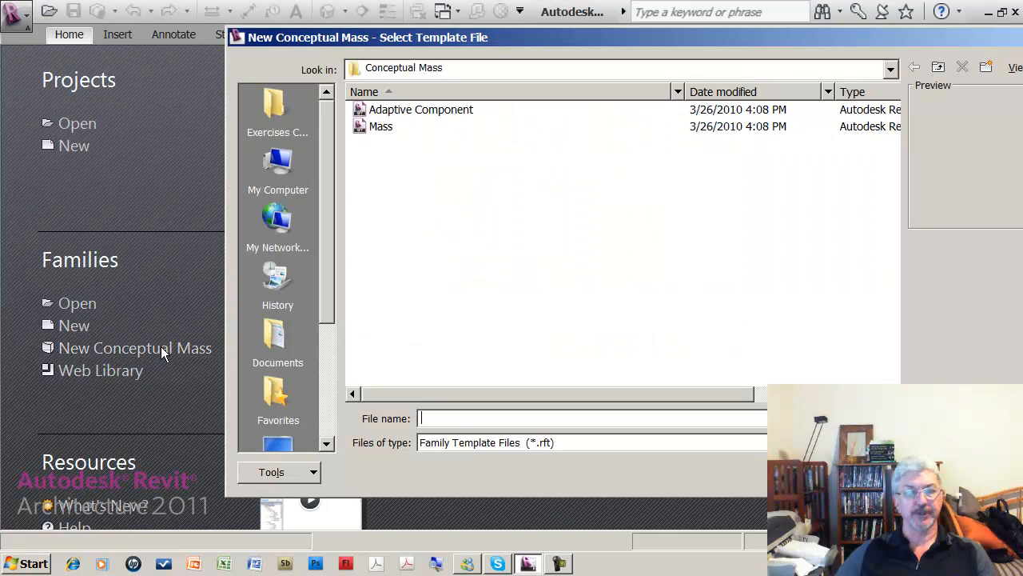
left_click(380, 126)
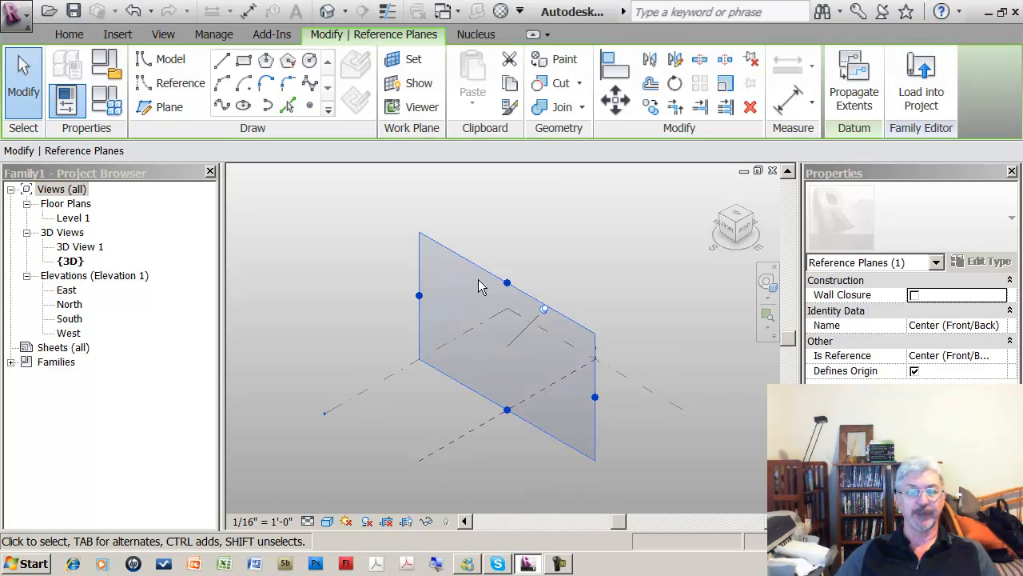
mouse_move(329, 202)
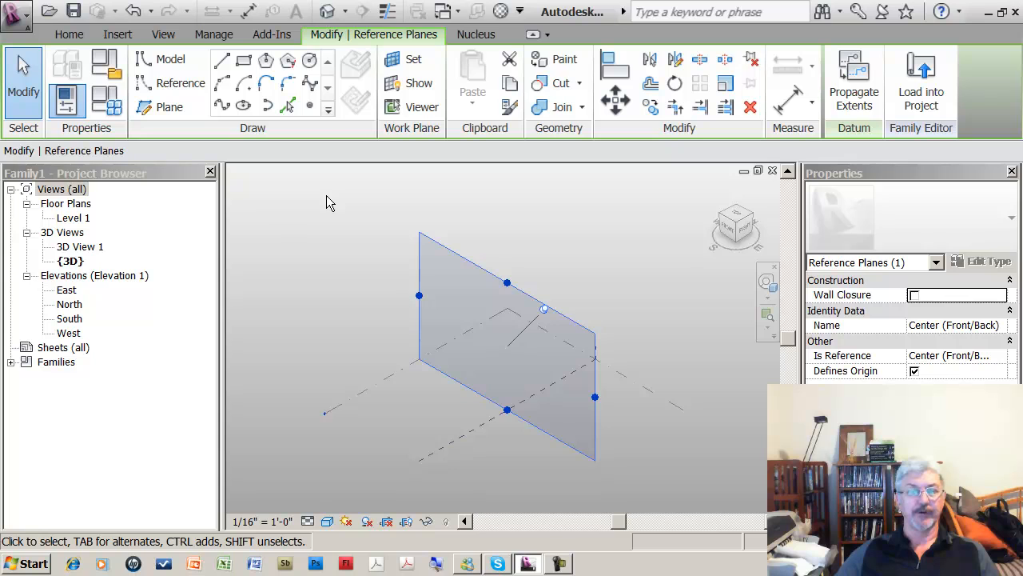
mouse_move(342, 222)
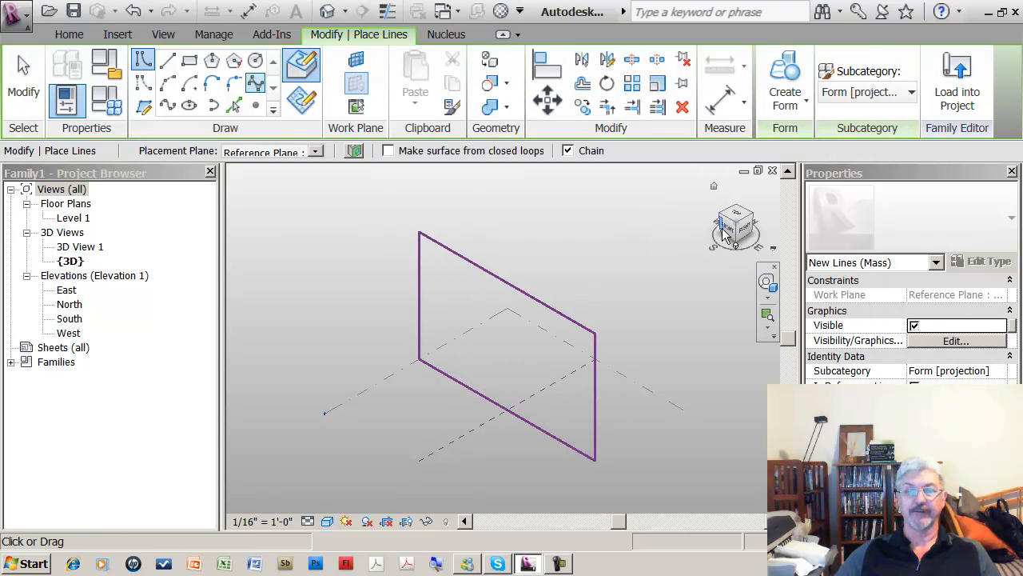
Face the Front reference plane and sketch a wavy spline rising from the ground line.
left_click(736, 227)
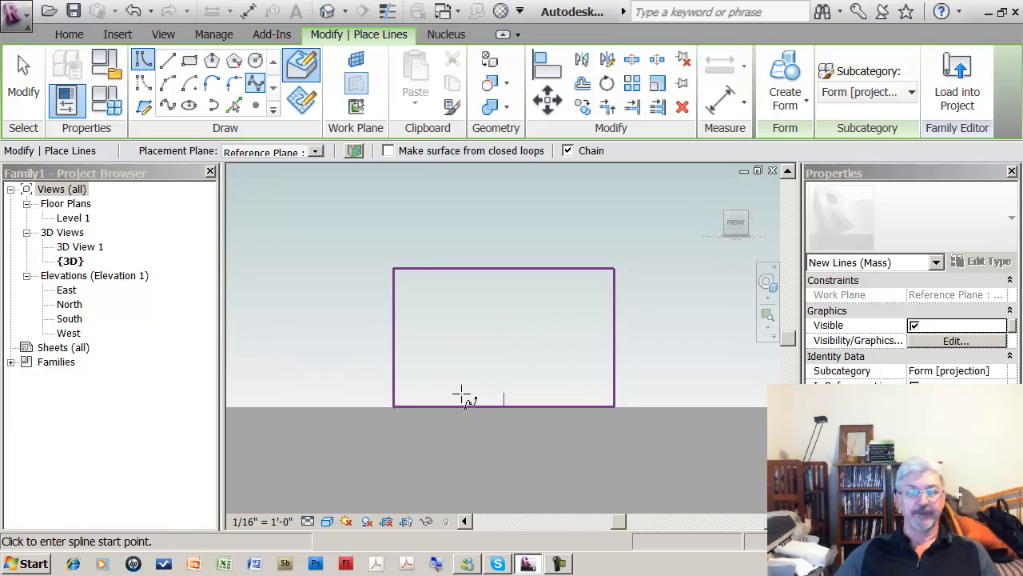
left_click(460, 391)
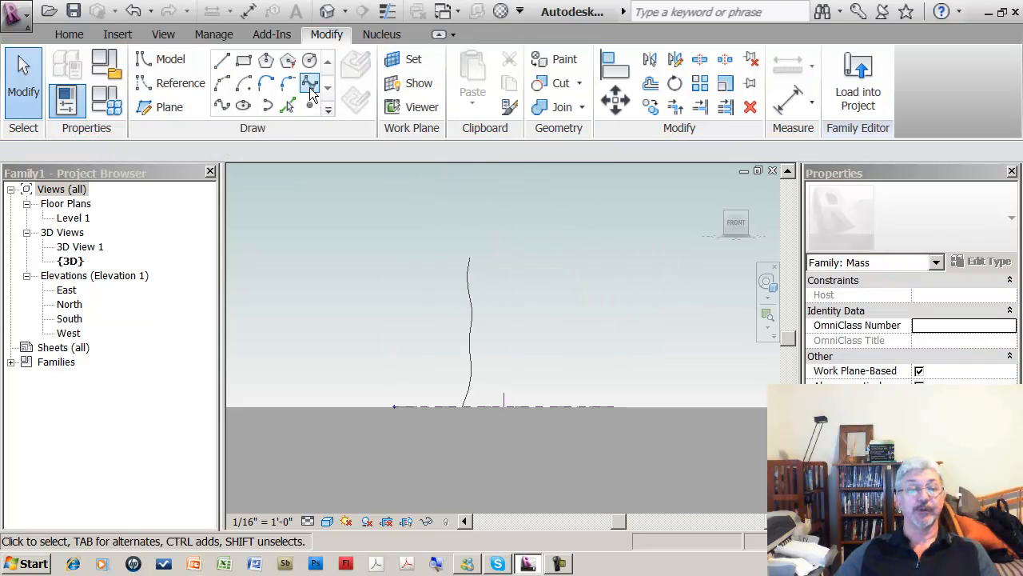
left_click(310, 86)
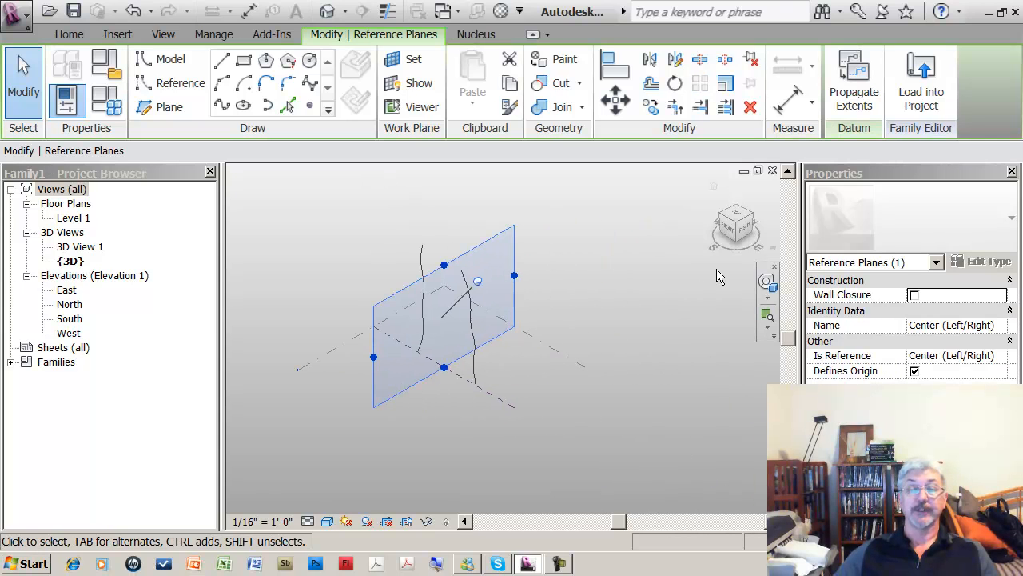
Sketch additional vertical splines on the Center (Left/Right) reference plane.
left_click(494, 339)
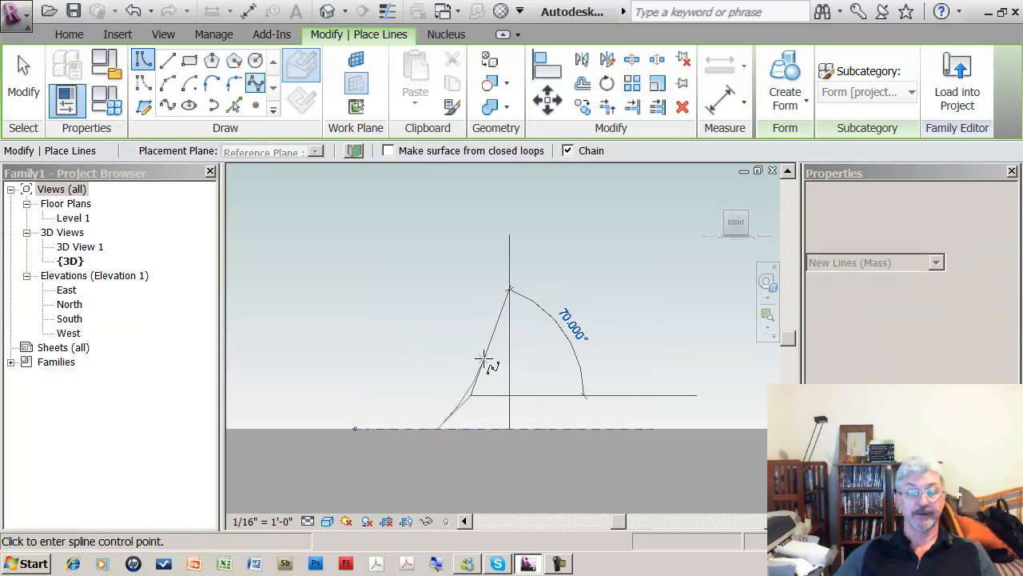
left_click(486, 249)
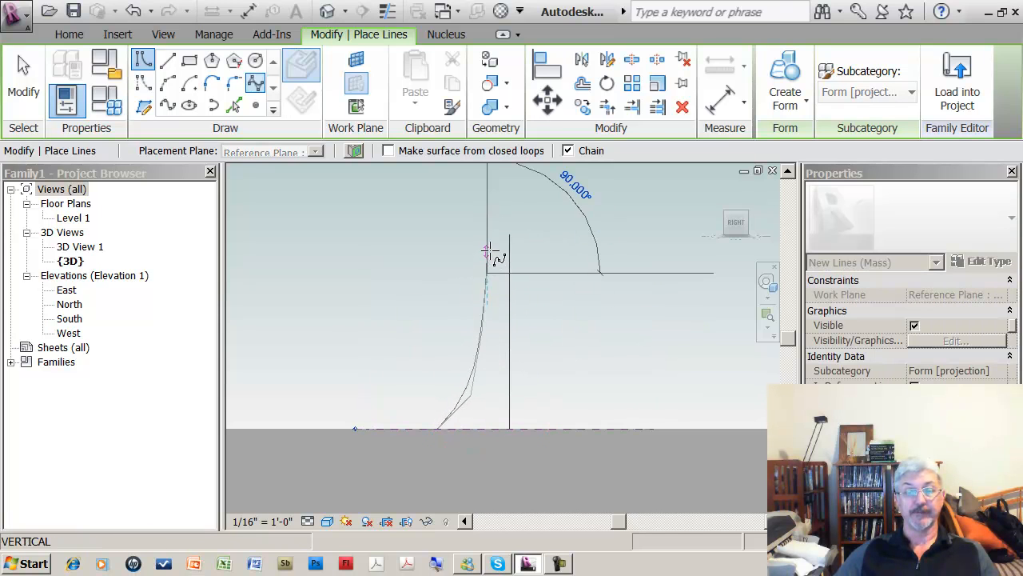
left_click(488, 252)
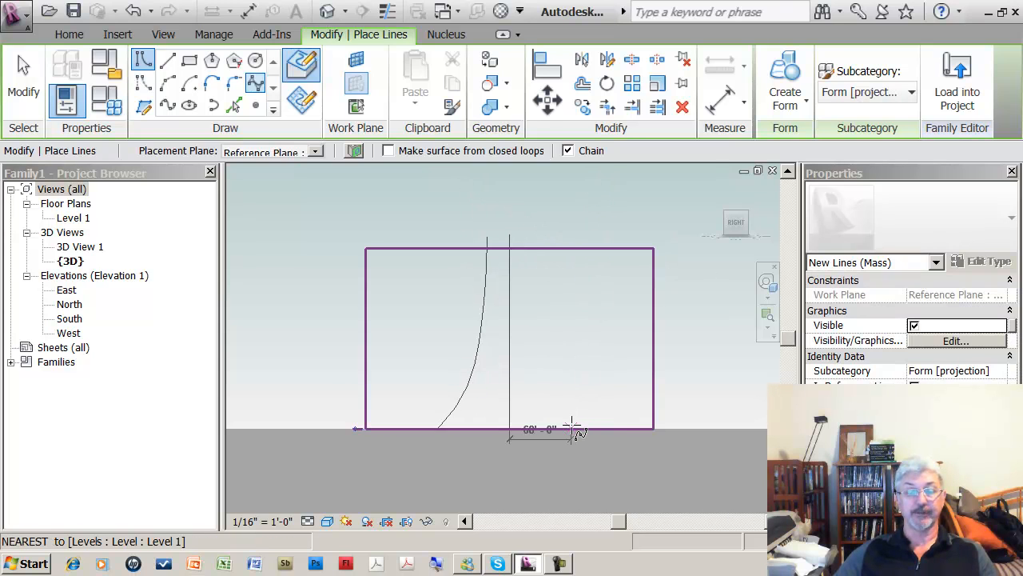
left_click_drag(573, 432, 631, 435)
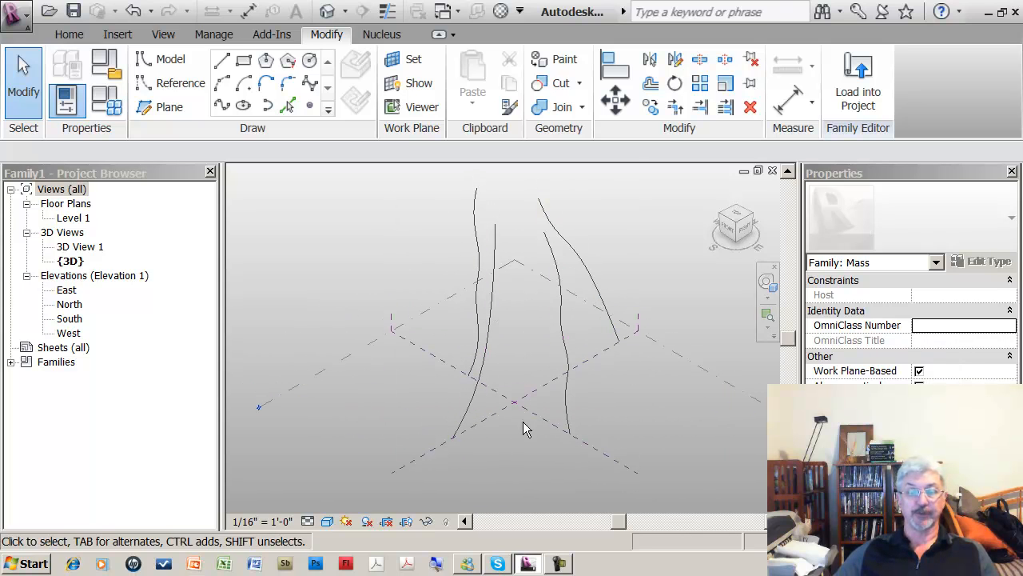
mouse_move(512, 379)
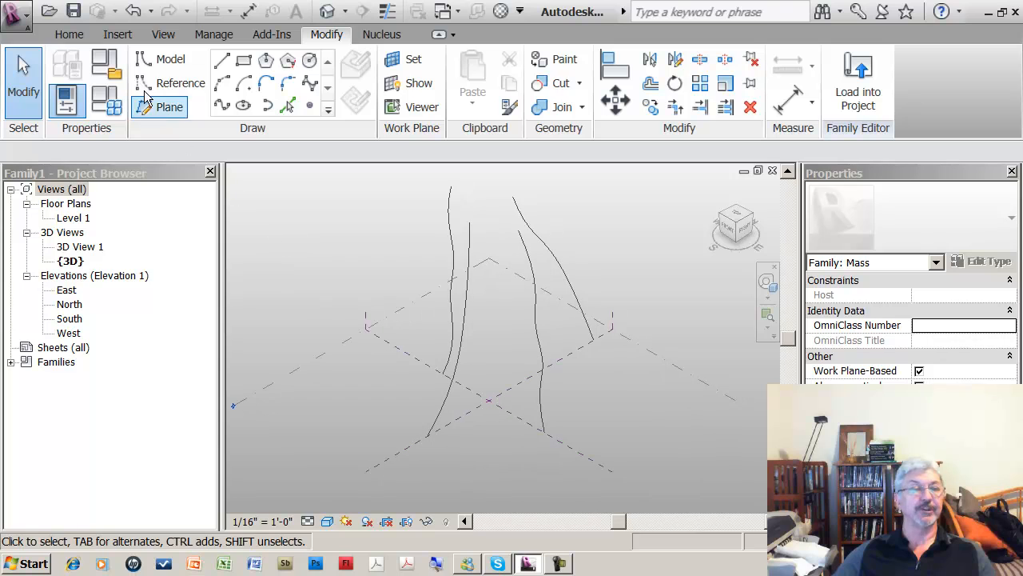
Save the family as 'building skeleton' in Class > 05 CW Panel and Adaptive Components.
left_click(74, 10)
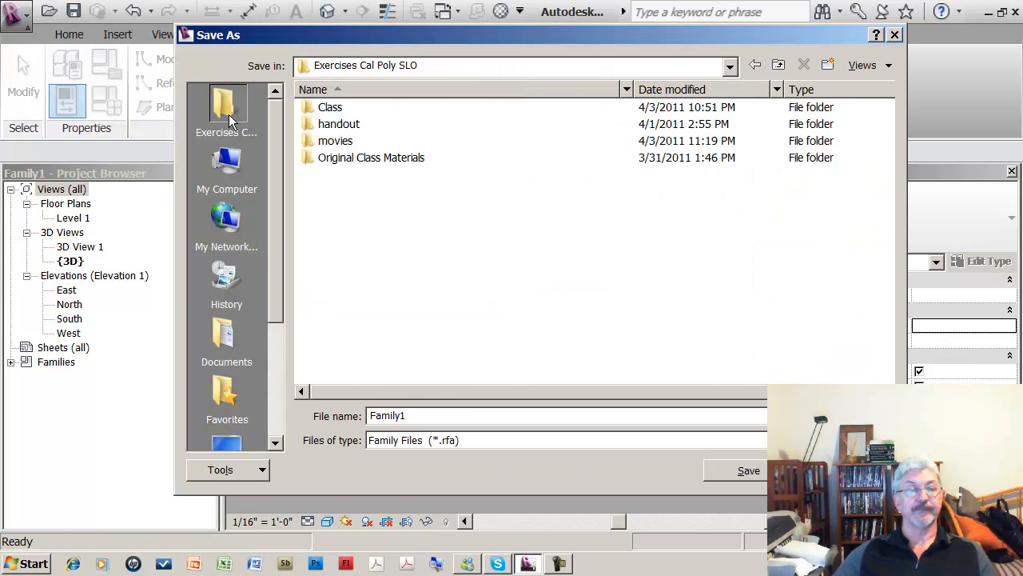
double_click(329, 105)
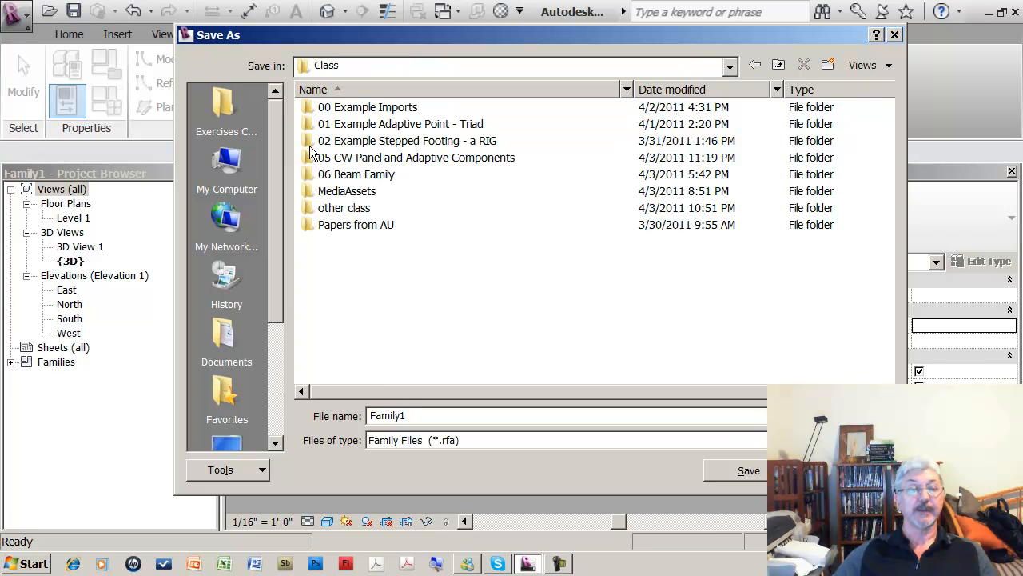
double_click(418, 159)
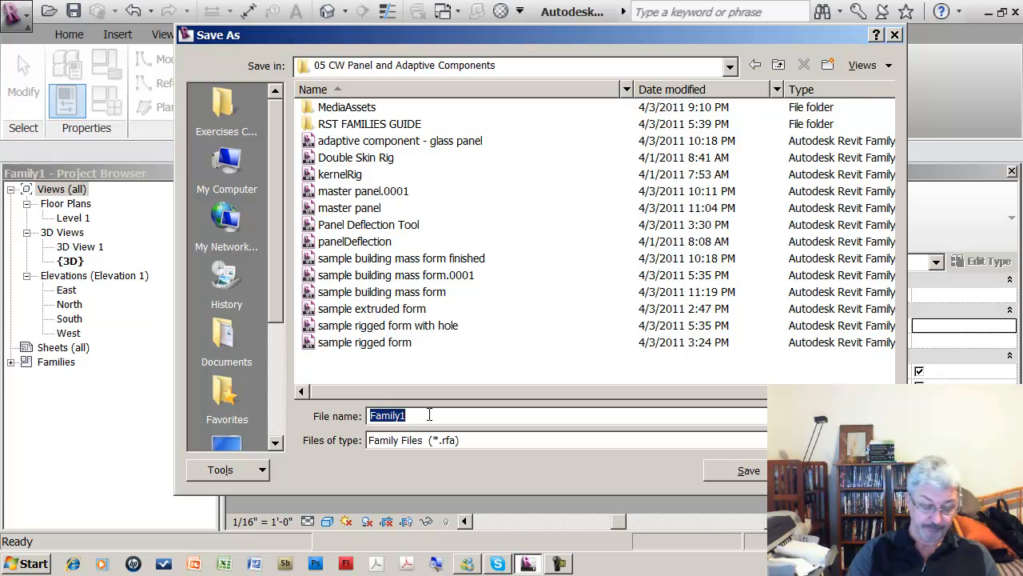
type("b")
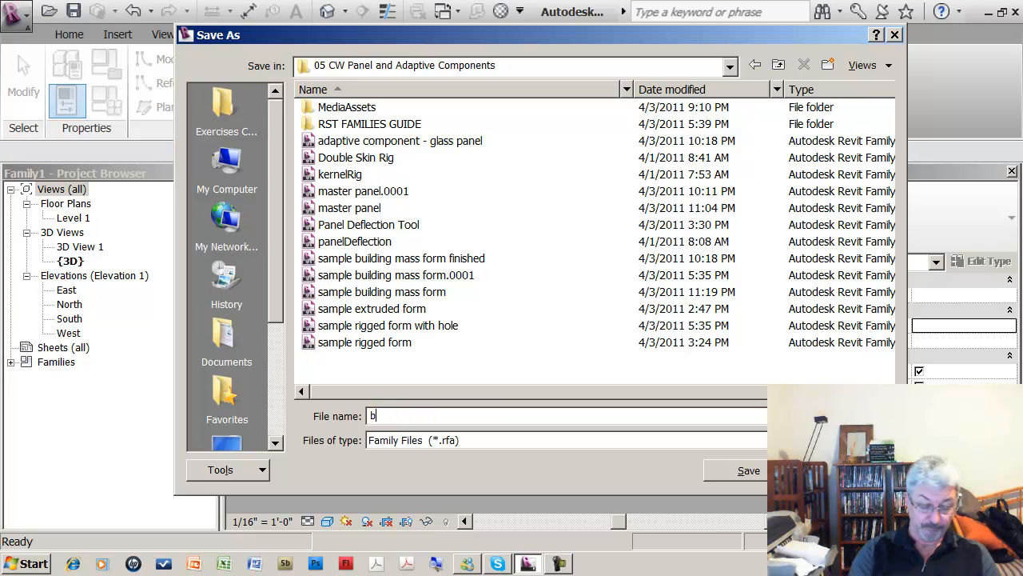
type("uilding")
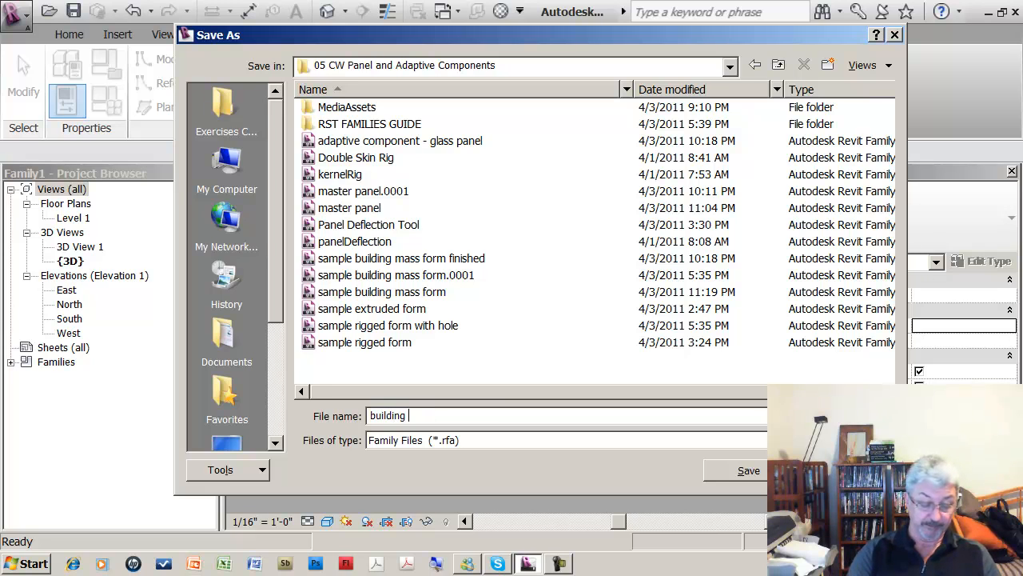
type("skeleto")
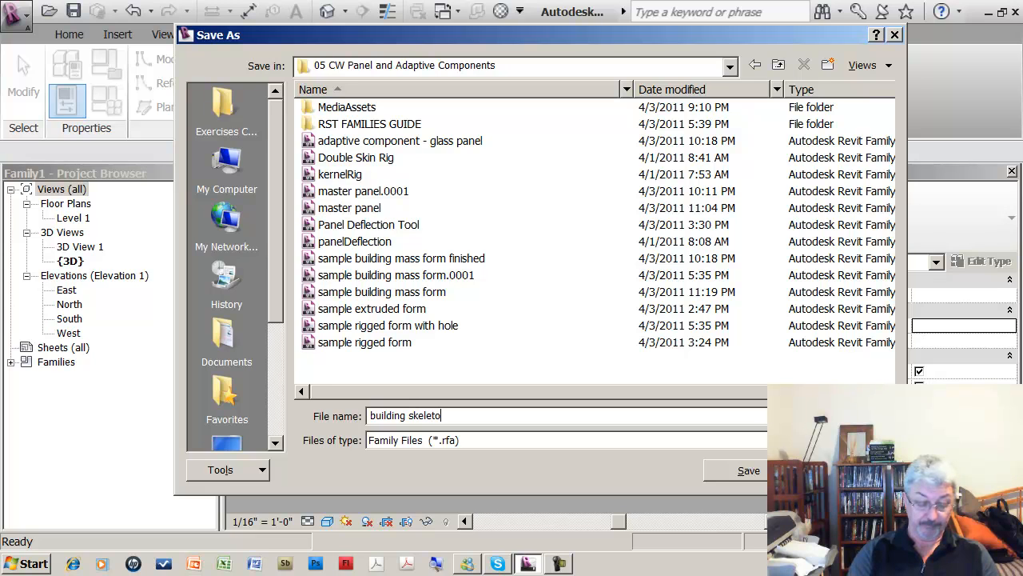
type("n")
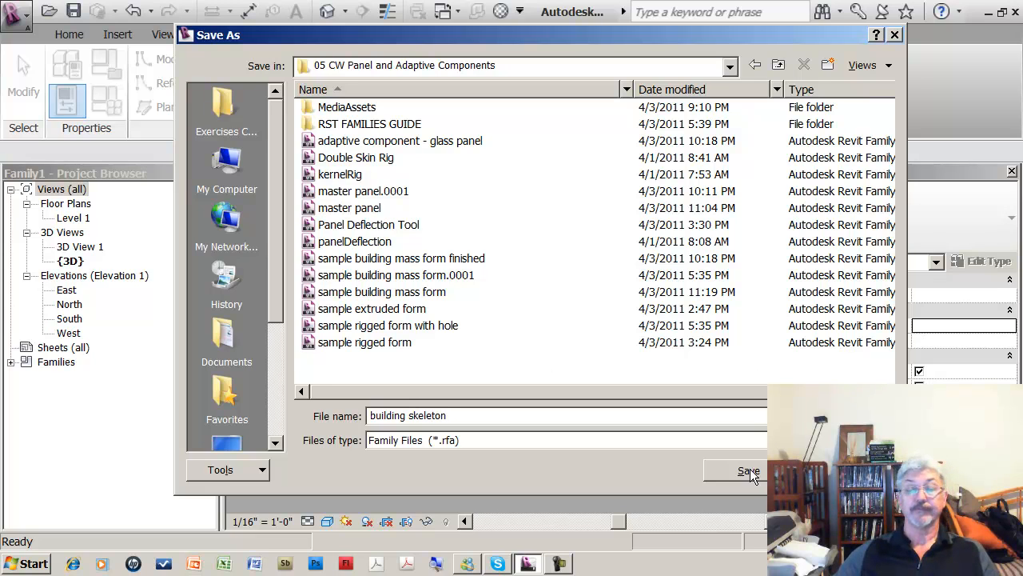
left_click(748, 471)
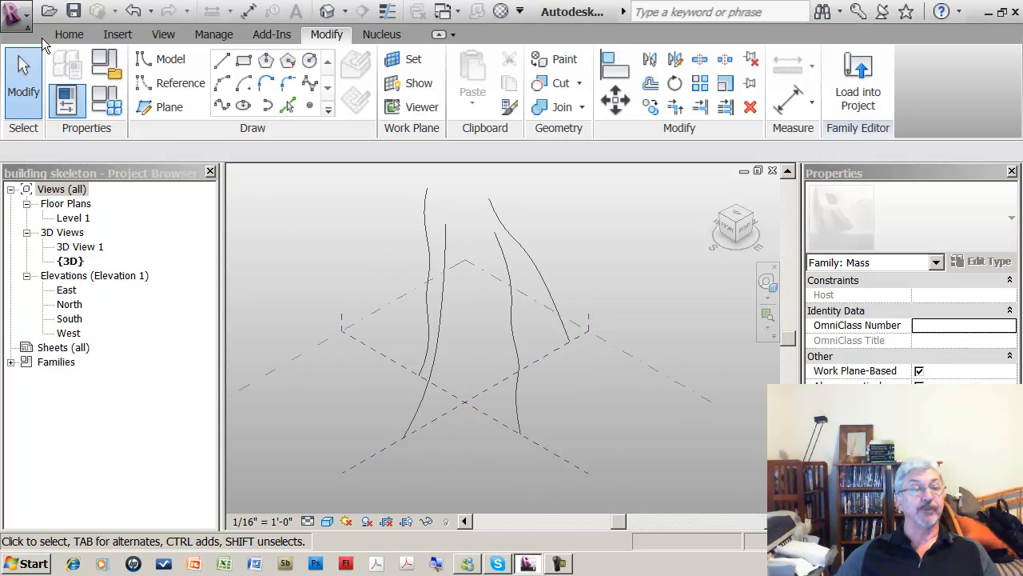
Start a new family from the Adaptive Component.rft conceptual mass template.
left_click(14, 11)
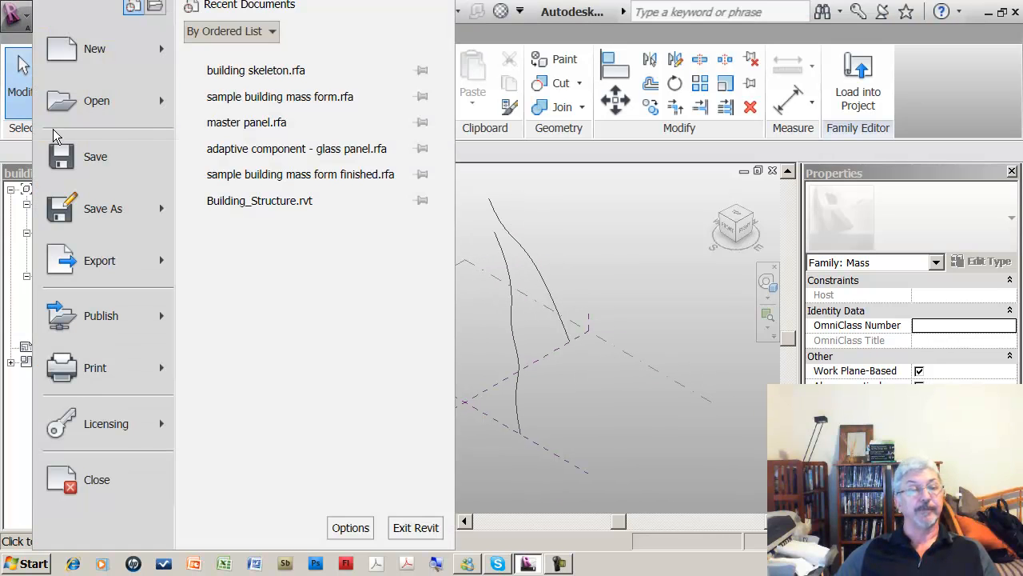
mouse_move(96, 99)
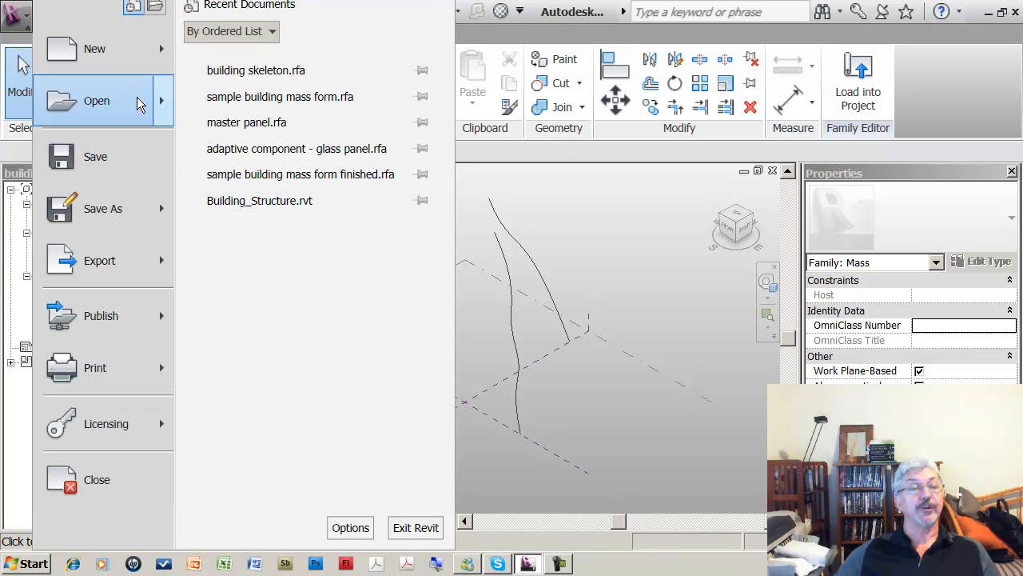
left_click(94, 48)
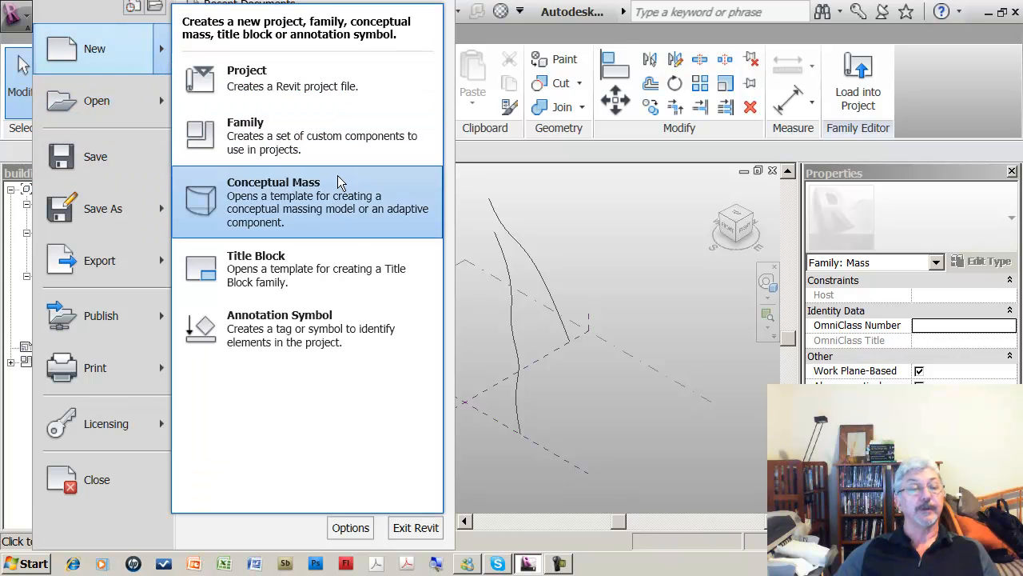
left_click(273, 201)
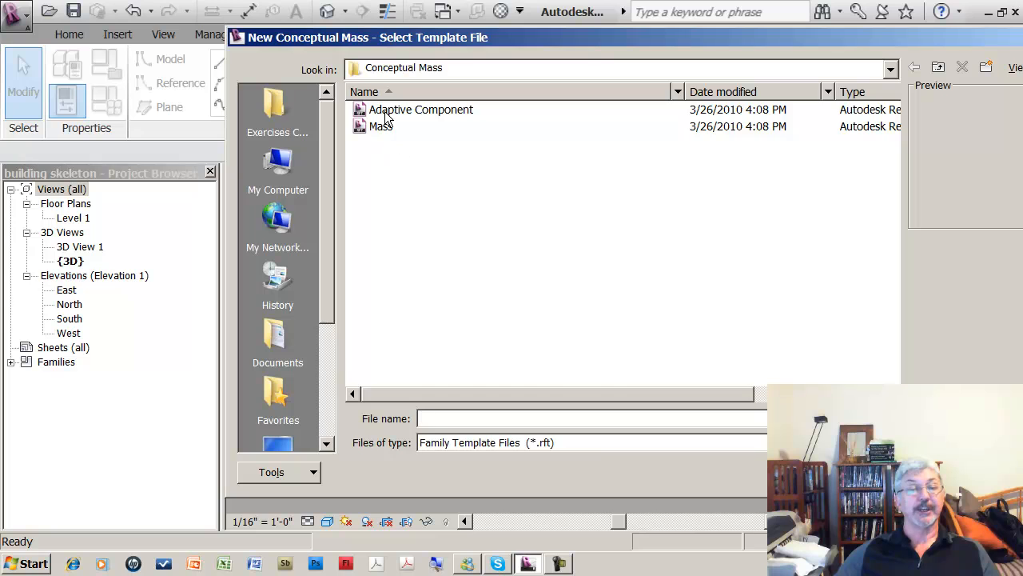
left_click(422, 108)
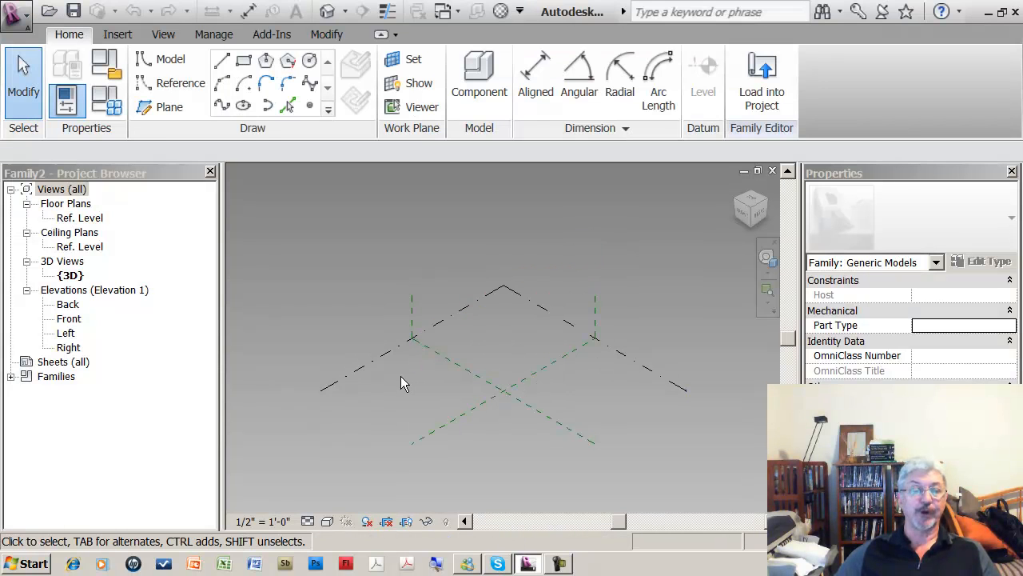
Place four reference points, make them adaptive, and join points 1–4 with a closed line loop.
left_click(310, 106)
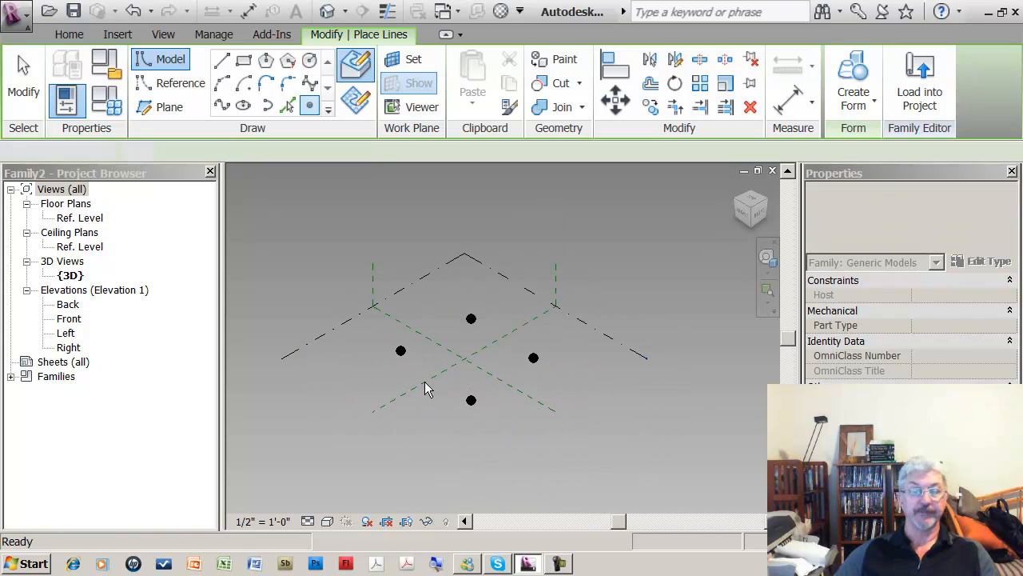
left_click(400, 352)
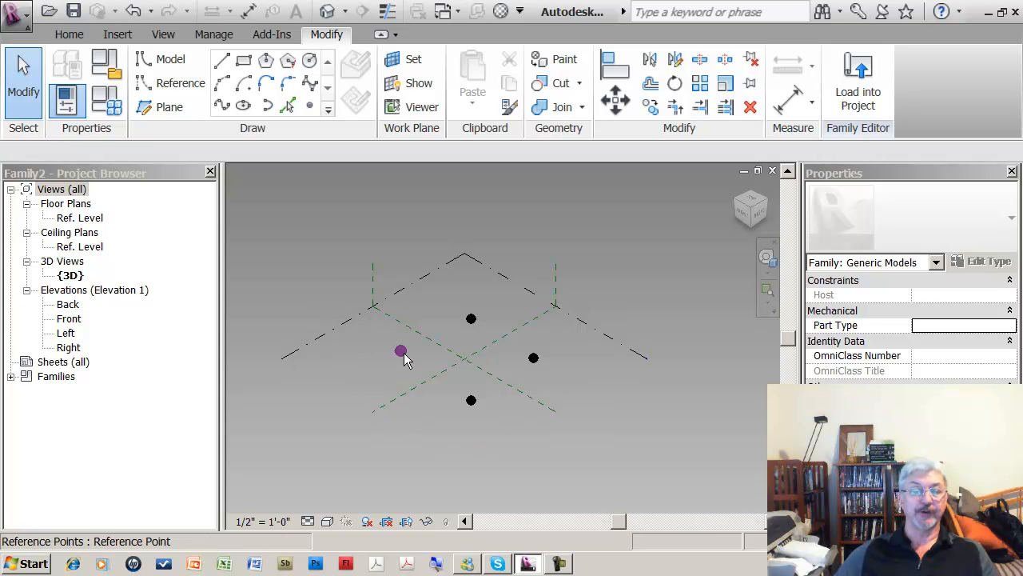
left_click_drag(401, 352, 556, 446)
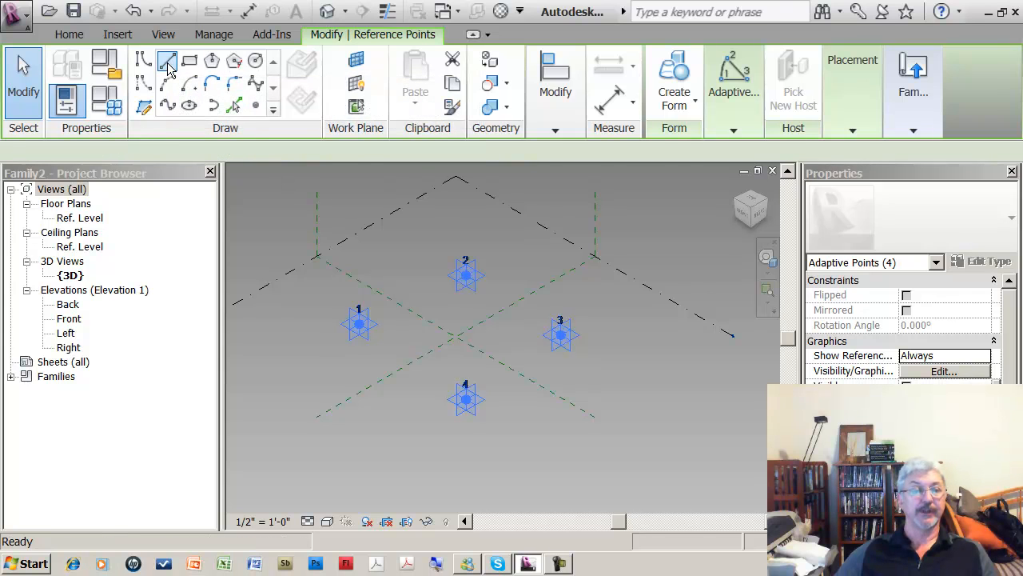
left_click(168, 60)
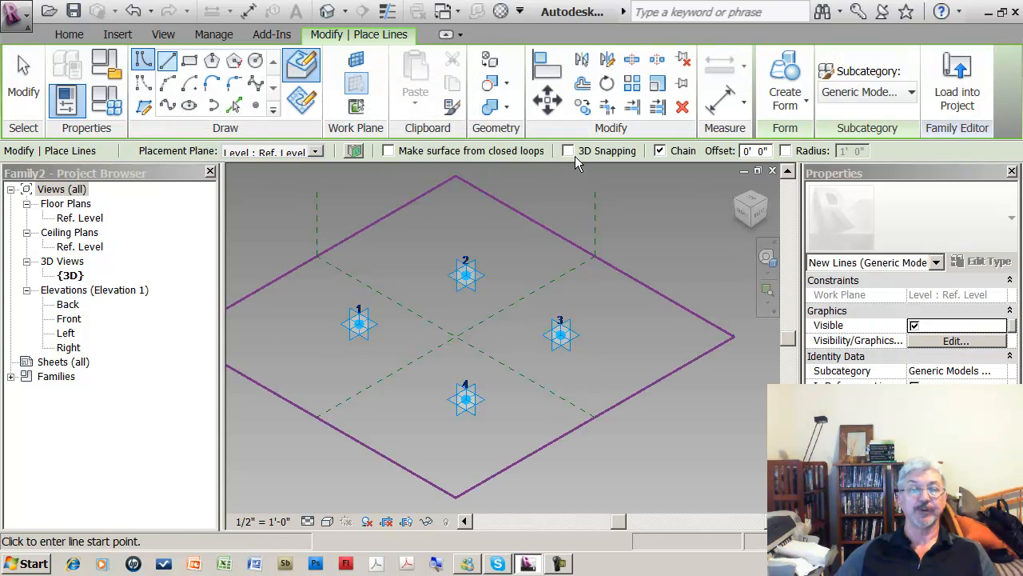
left_click(359, 323)
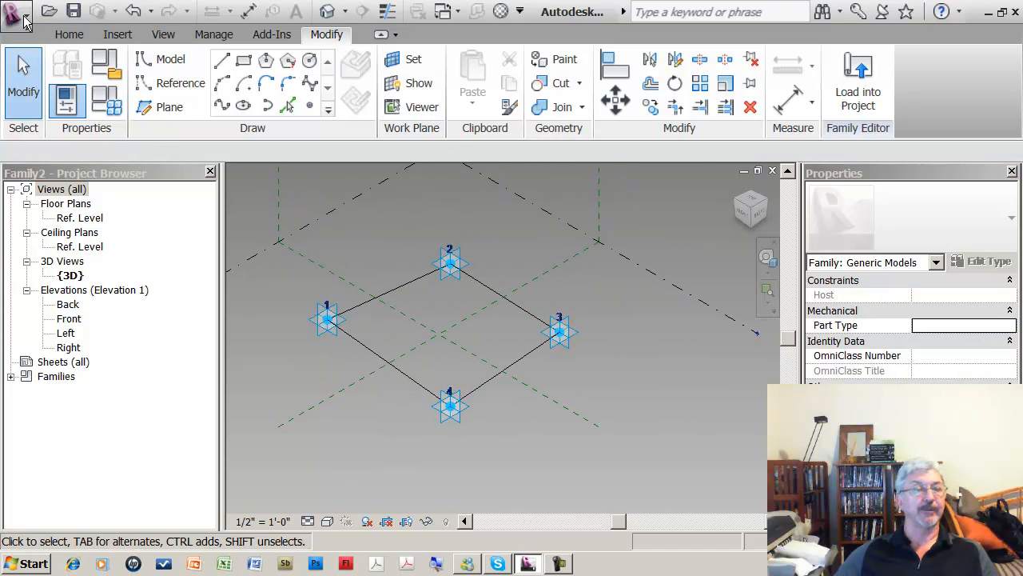
Save the adaptive component family as 'adaptive example'.
left_click(16, 16)
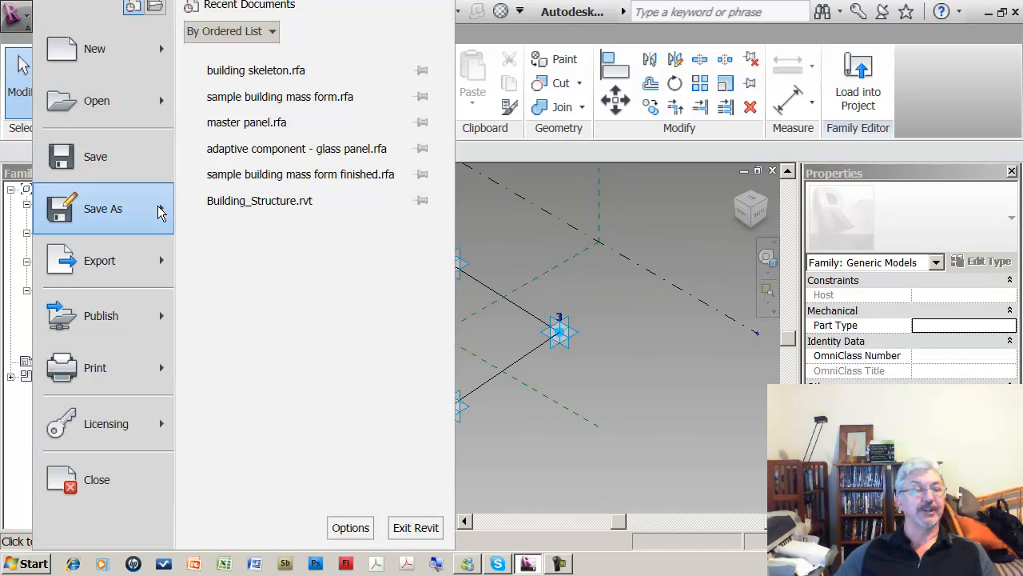
left_click(102, 207)
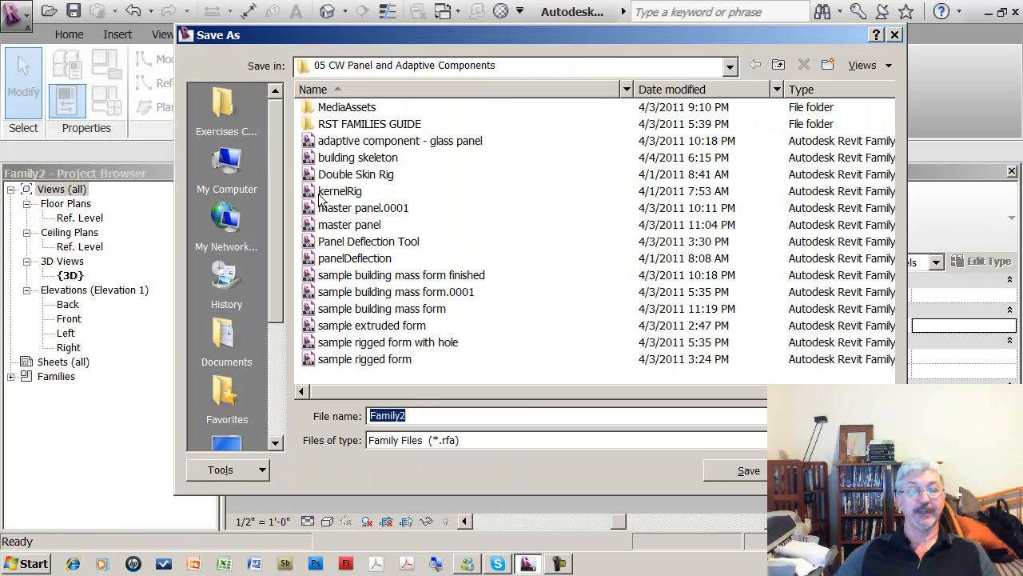
mouse_move(438, 447)
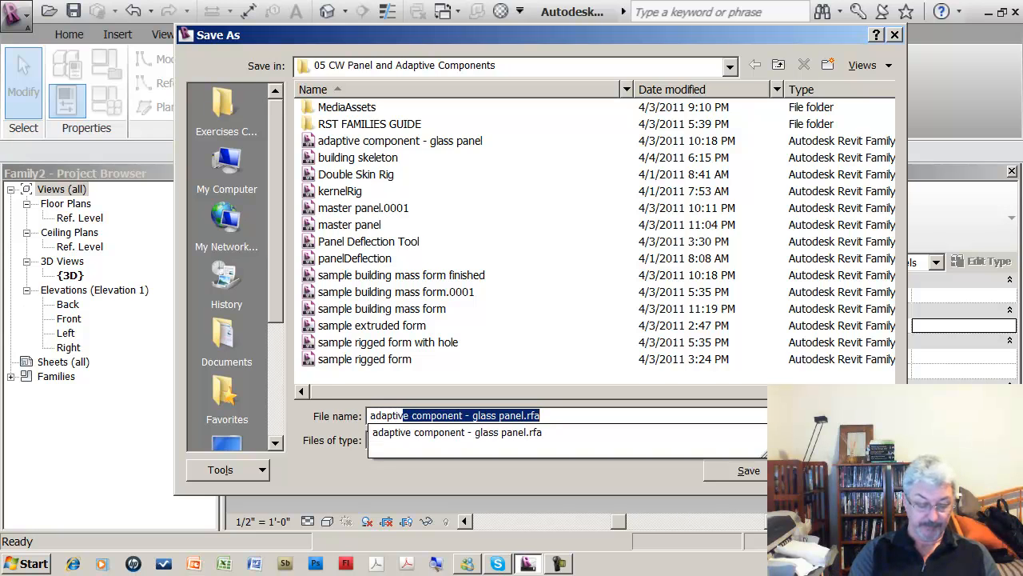
type("adaptive example")
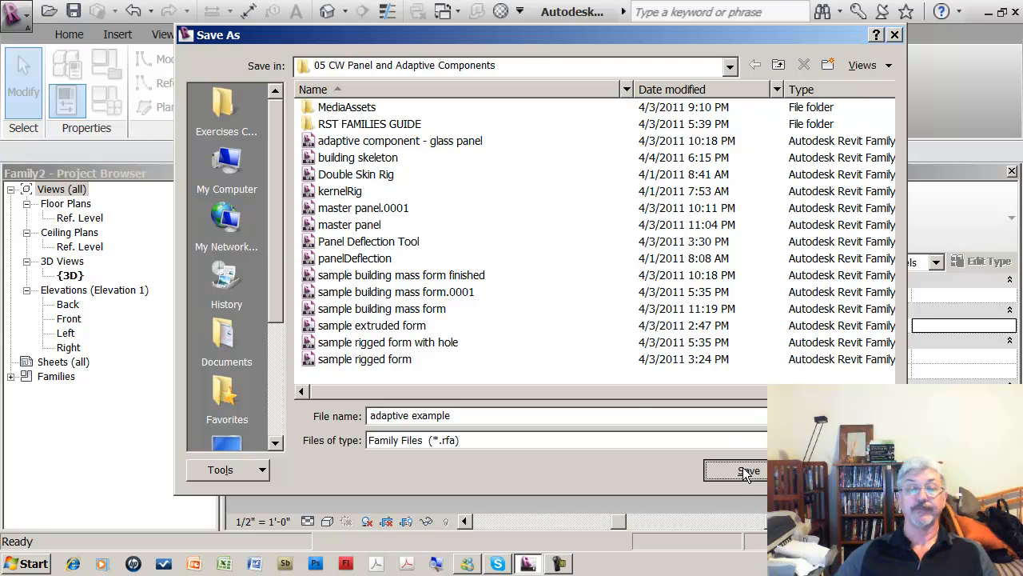
left_click(736, 470)
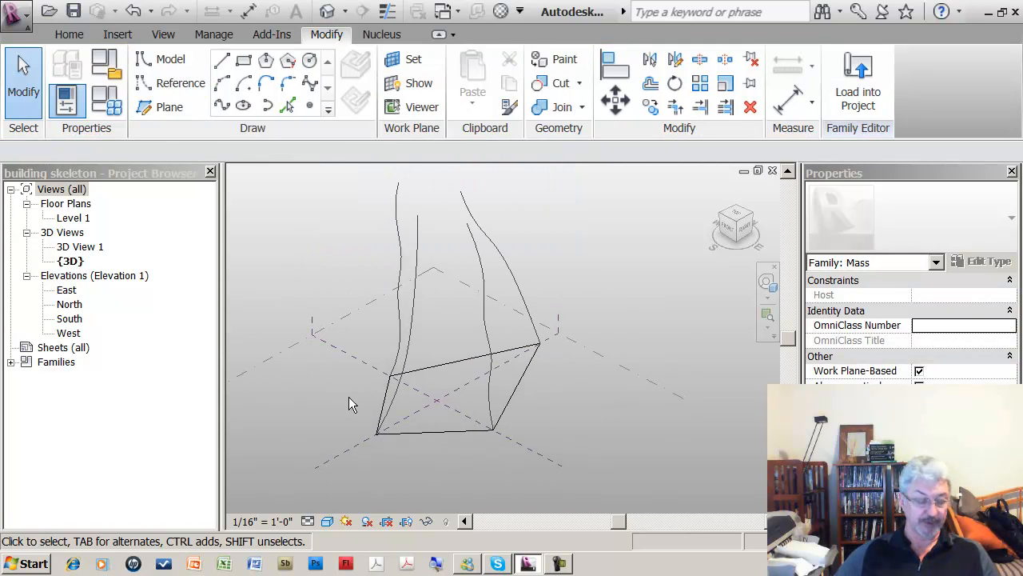
Orbit the model to view the adaptive component placed at the spline bases.
left_click_drag(352, 400, 444, 380)
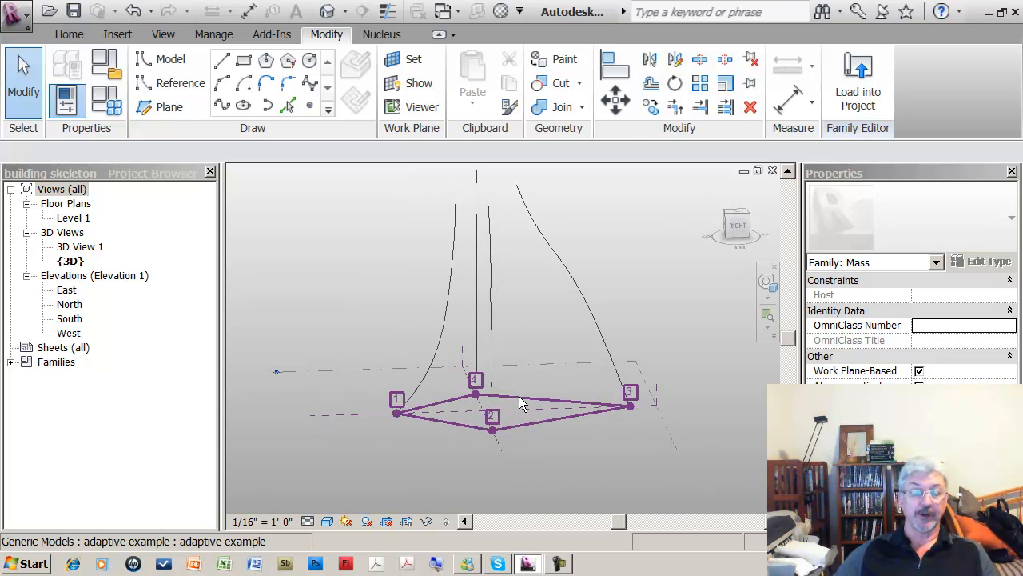
Select the placed component and copy it upward along the four splines.
left_click(520, 403)
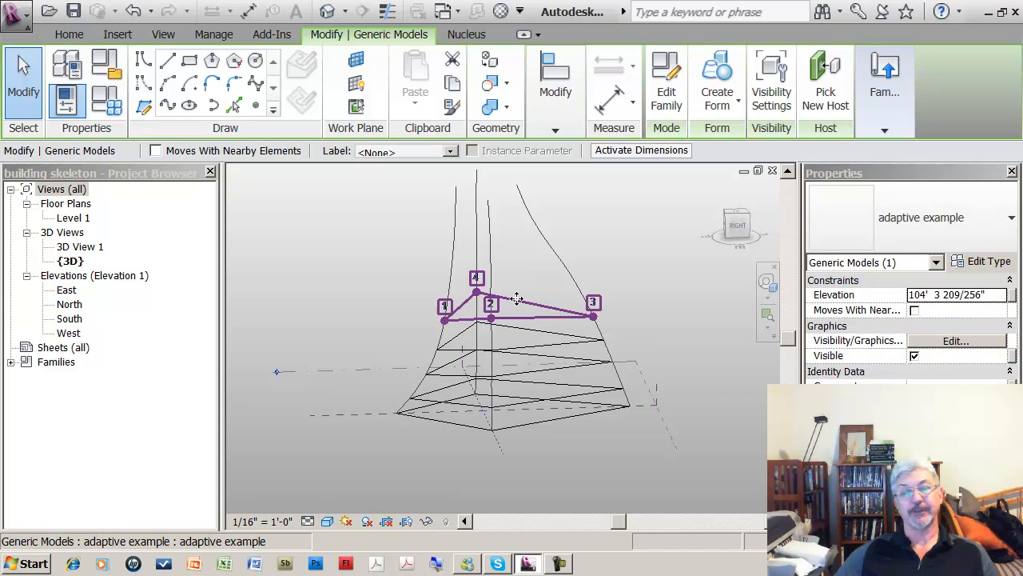
left_click_drag(477, 278, 521, 263)
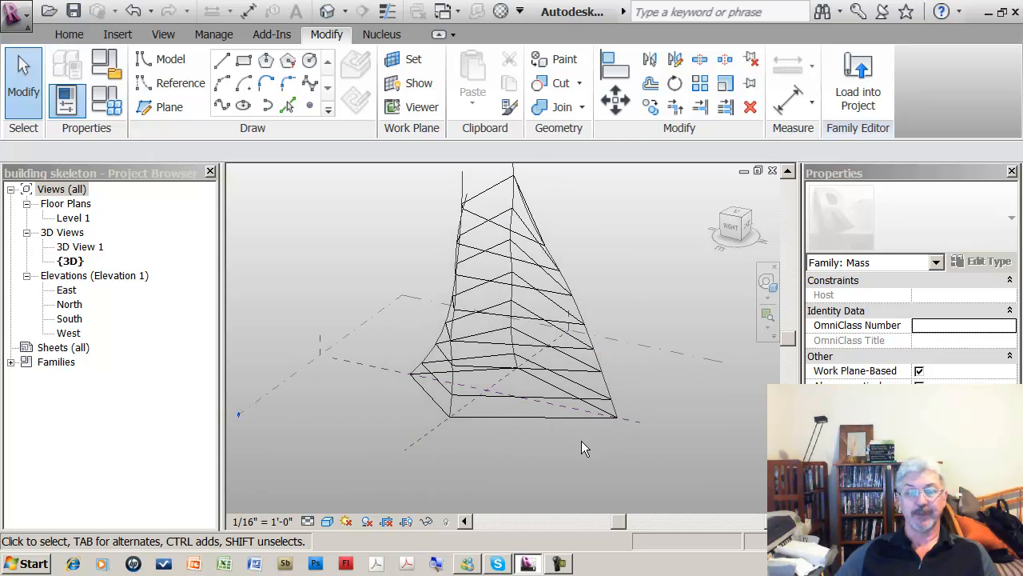
mouse_move(513, 447)
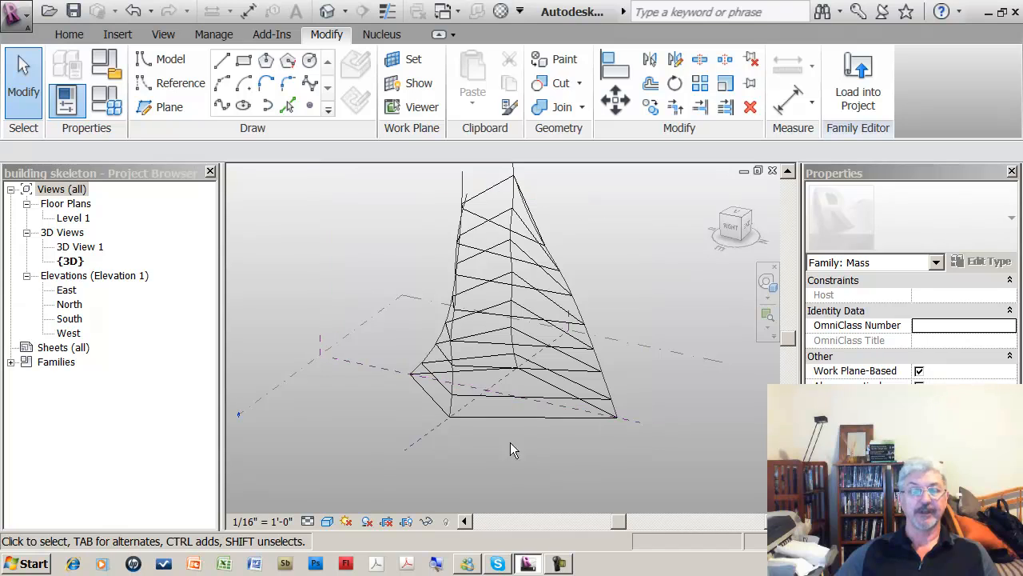
mouse_move(360, 220)
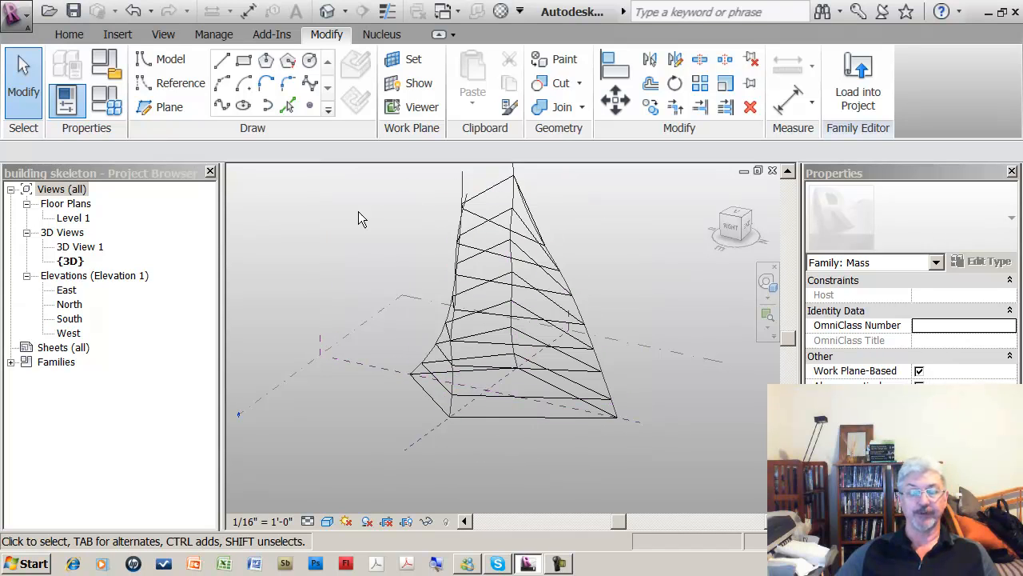